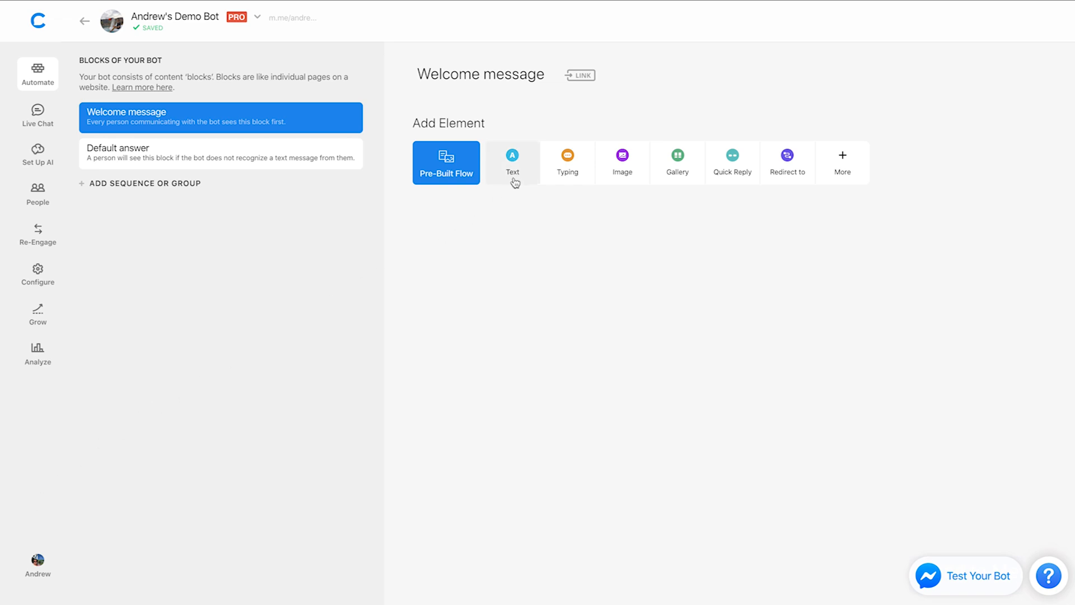
- Insert a new empty text card into the Welcome message block
left_click(513, 162)
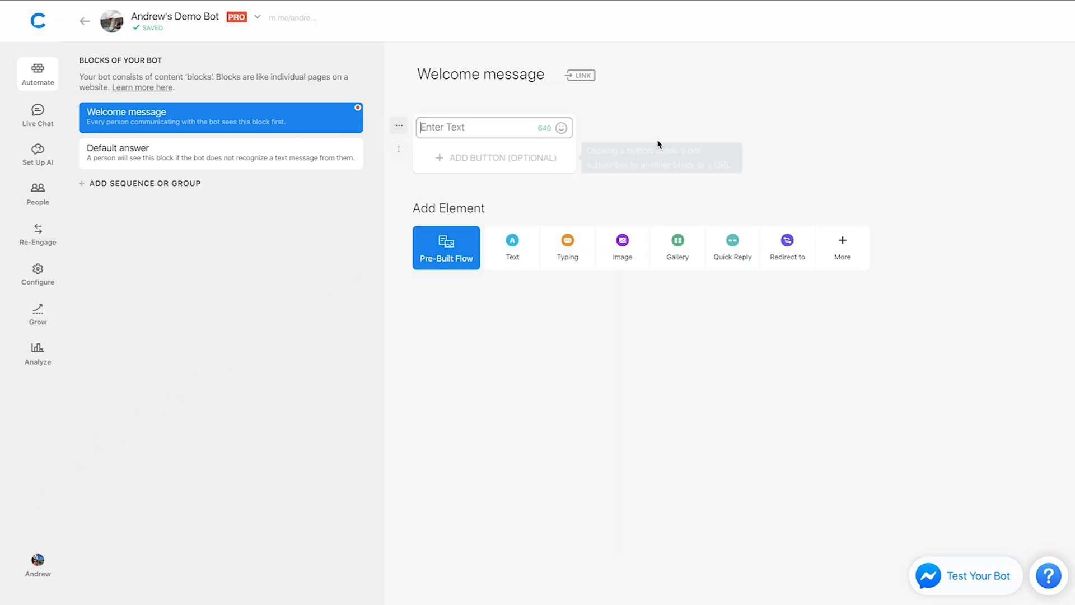
mouse_move(667, 146)
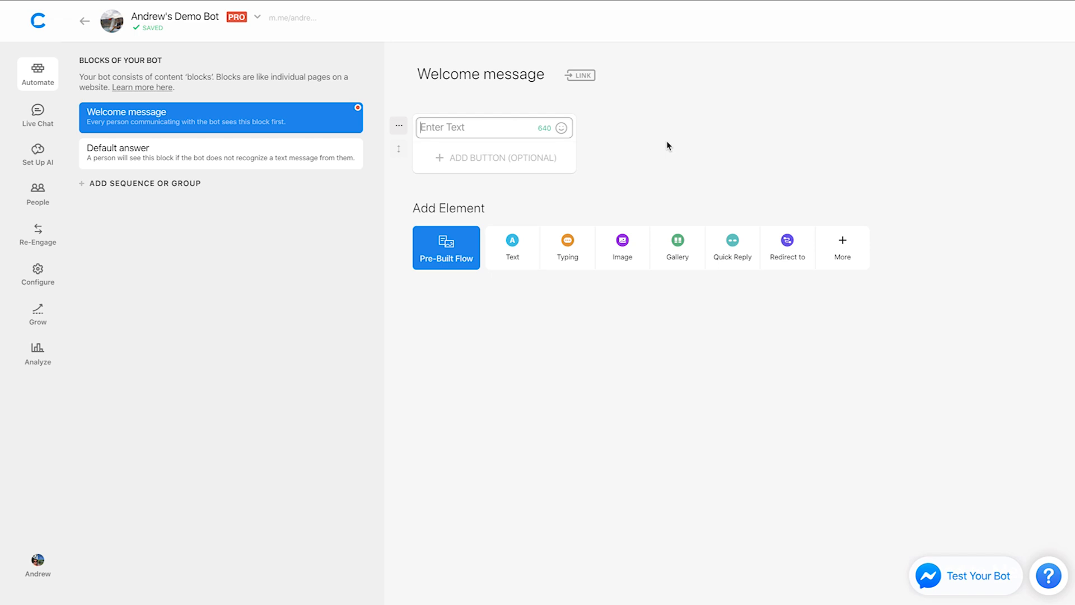
- Type 'Hello,' into the text card to begin the personalized greeting
type("Hello, {{first name}}!")
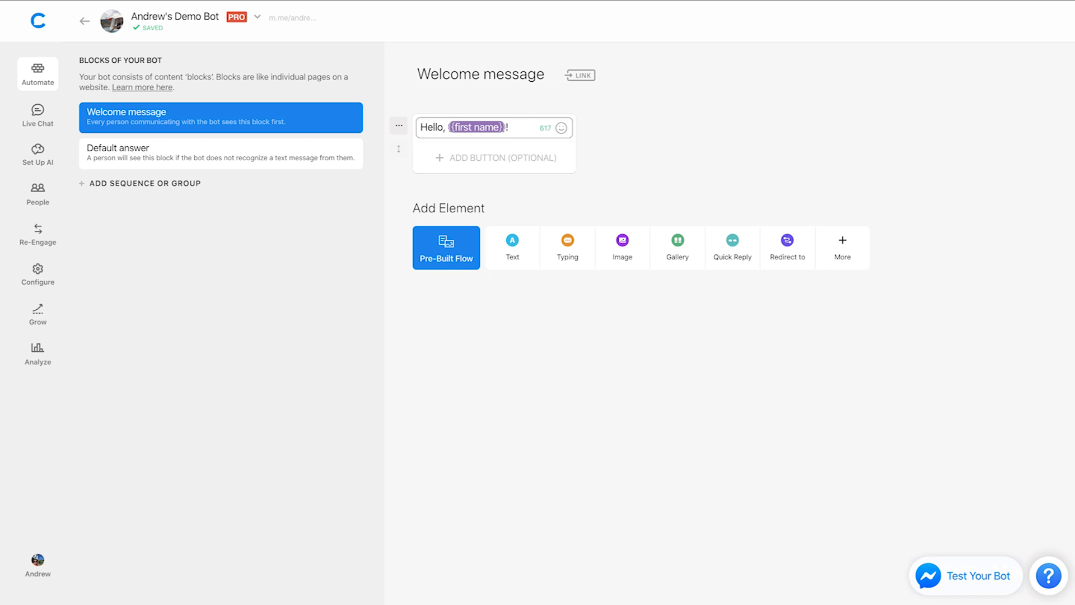
mouse_move(607, 128)
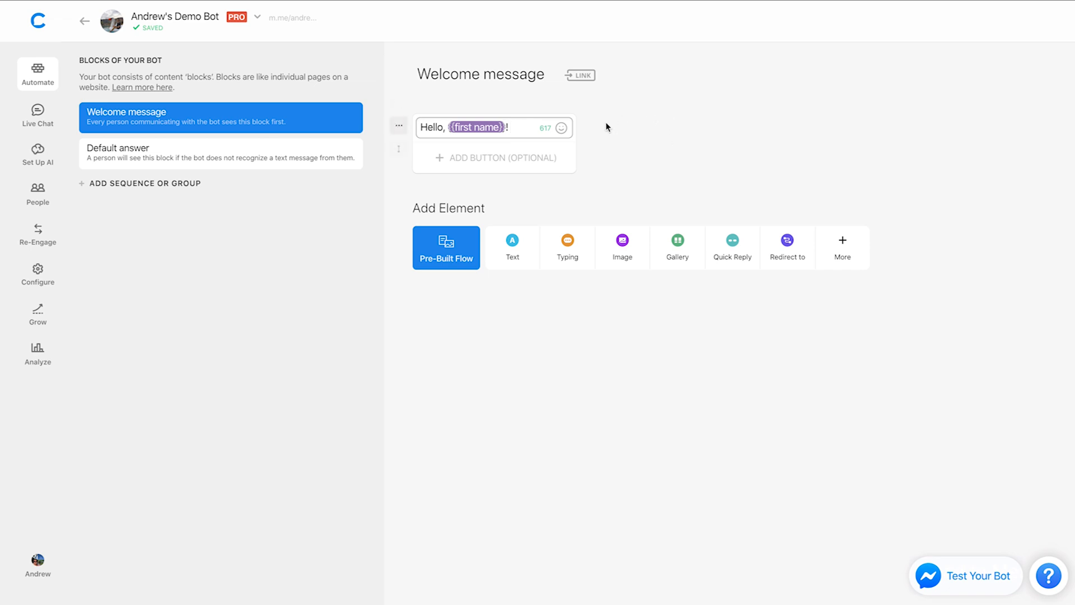
mouse_move(563, 128)
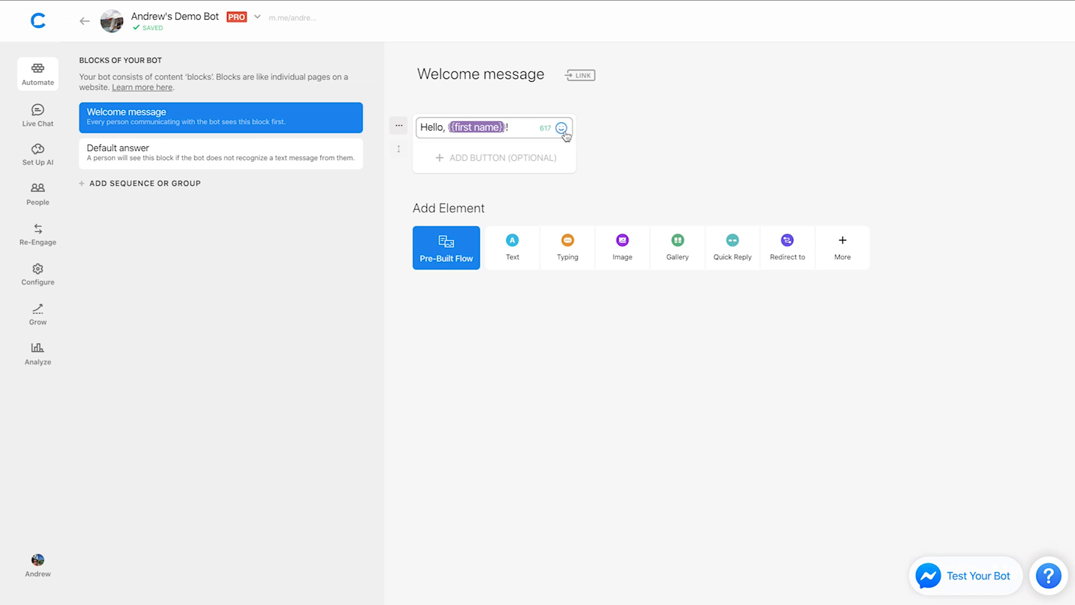
- Append the waving hand emoji with default skin tone to the greeting
left_click(562, 128)
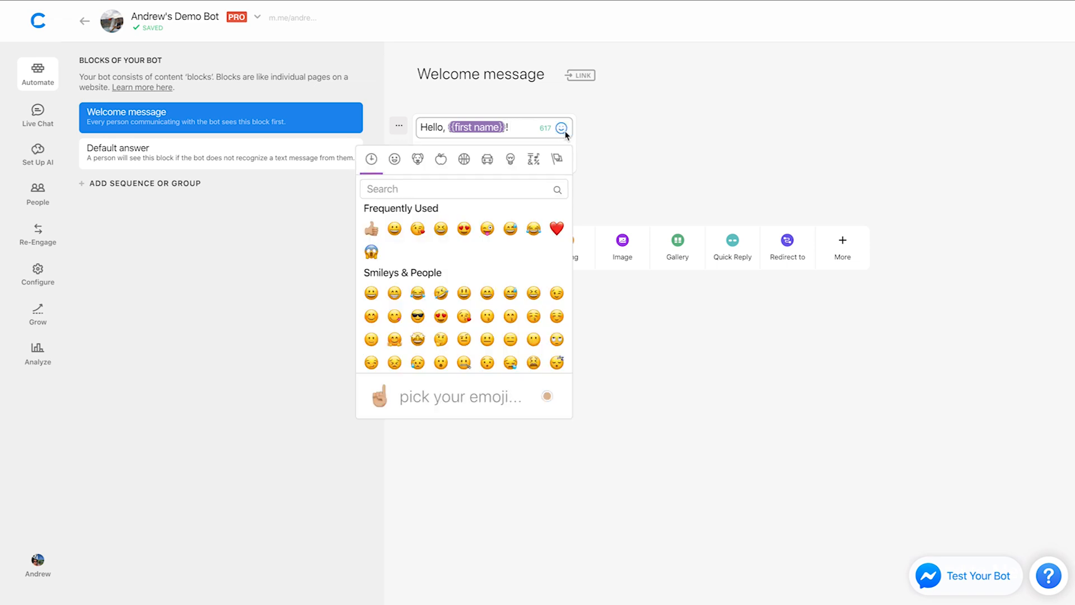
mouse_move(507, 205)
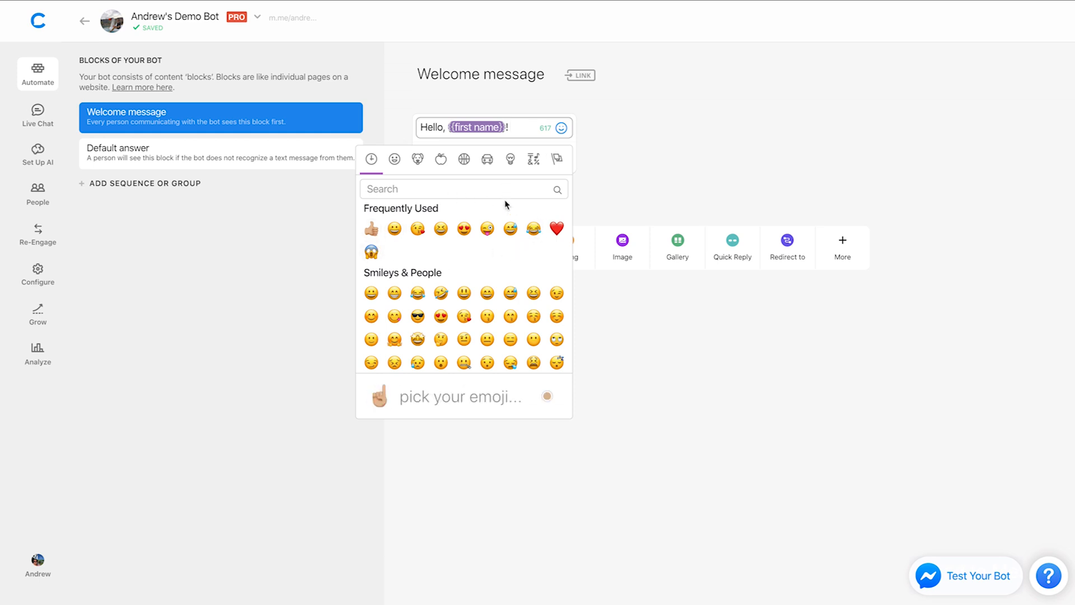
mouse_move(480, 254)
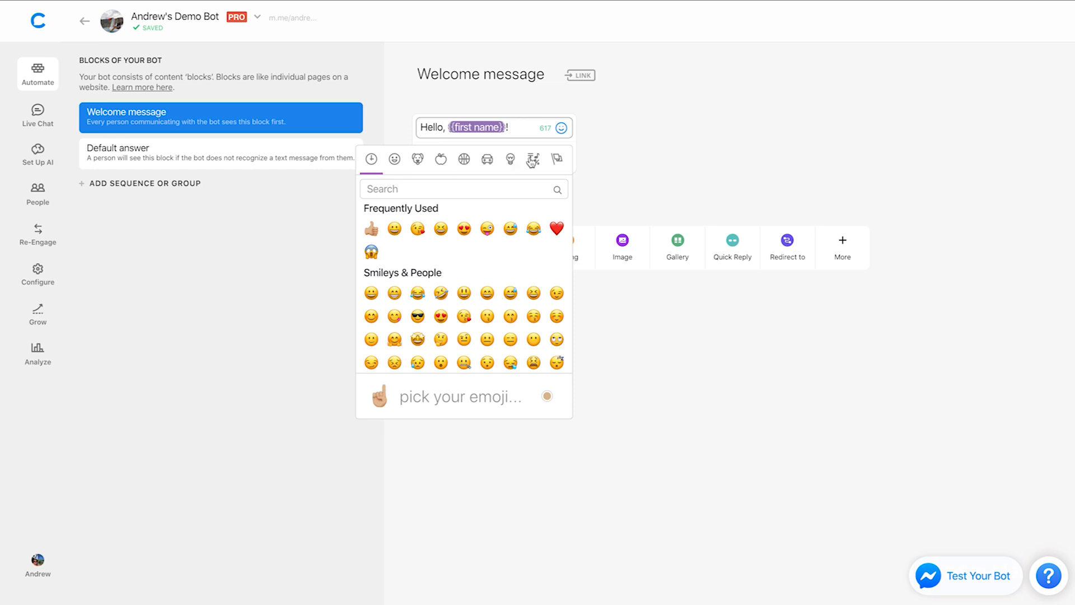
mouse_move(502, 188)
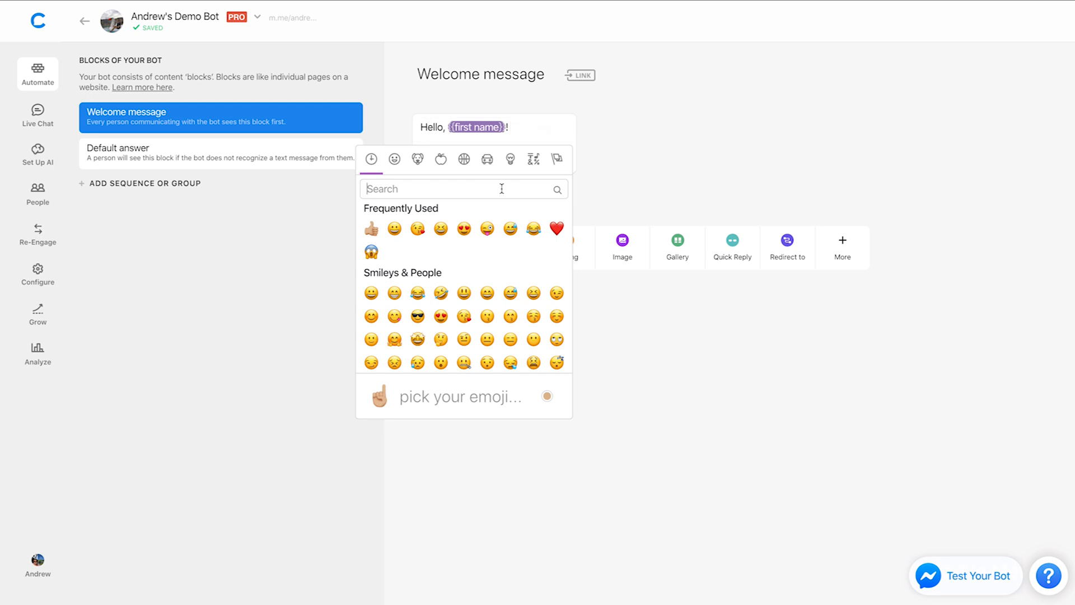
type("wavin")
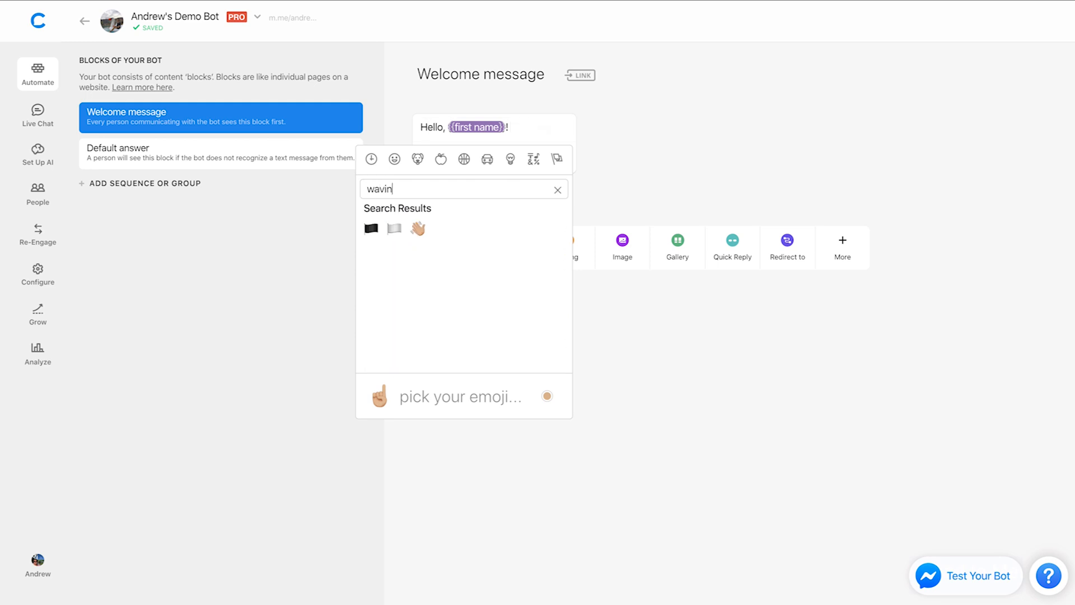
mouse_move(417, 229)
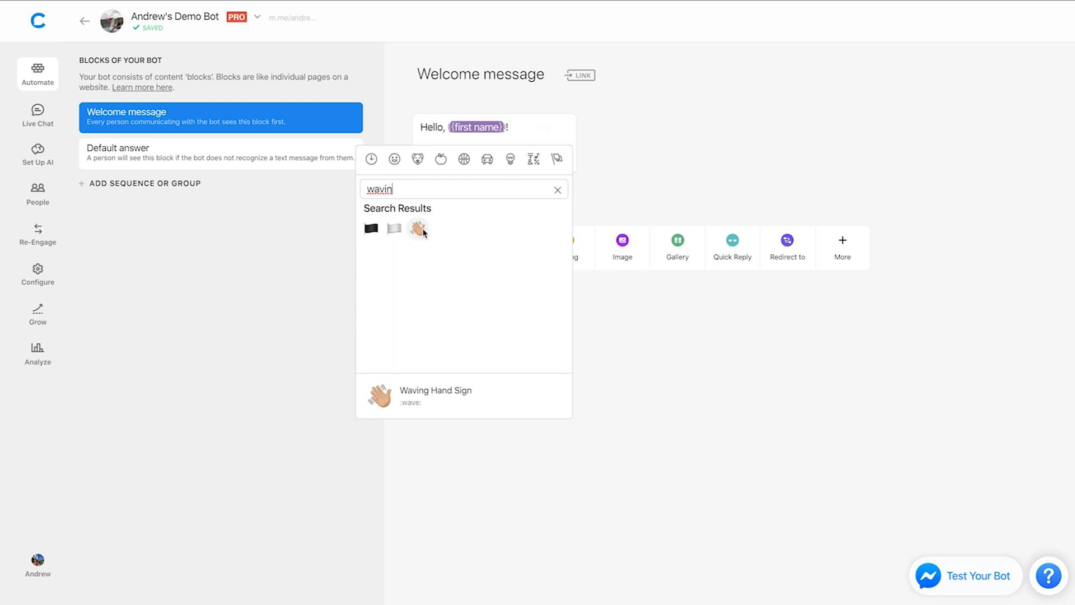
mouse_move(421, 327)
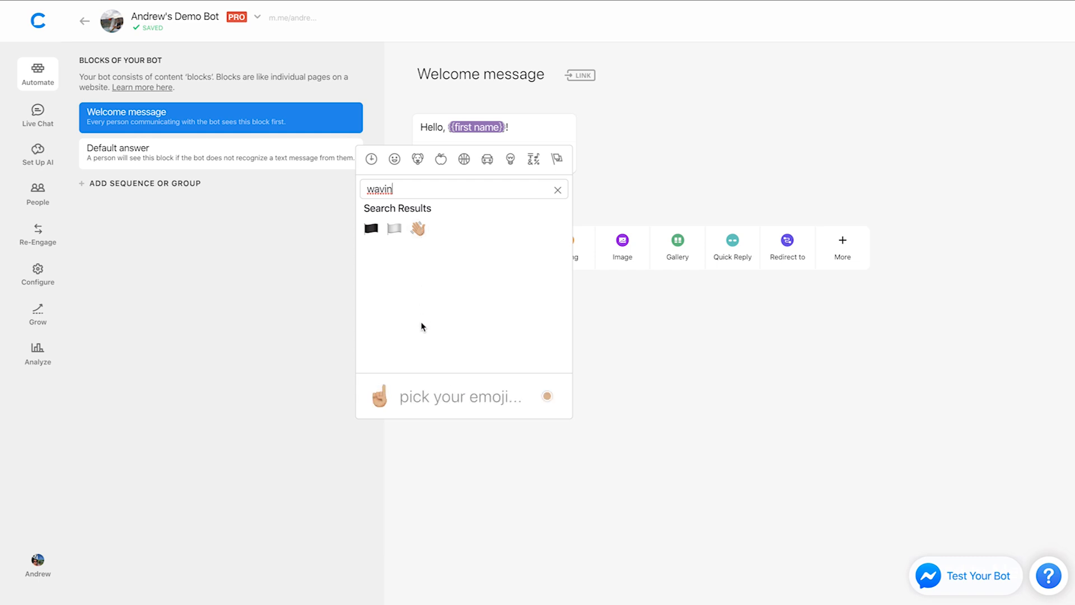
mouse_move(540, 400)
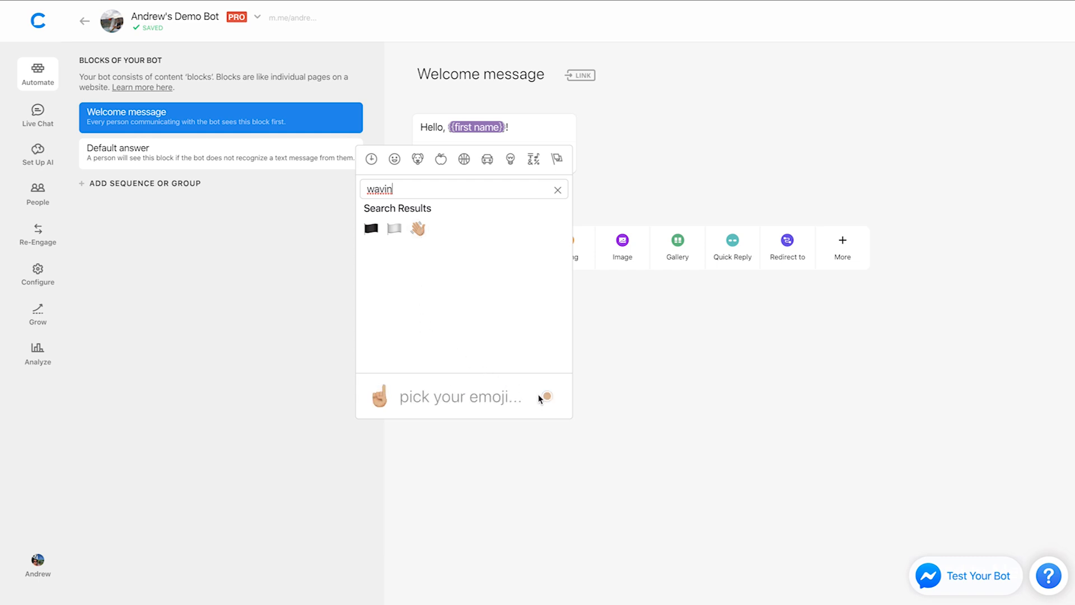
mouse_move(549, 401)
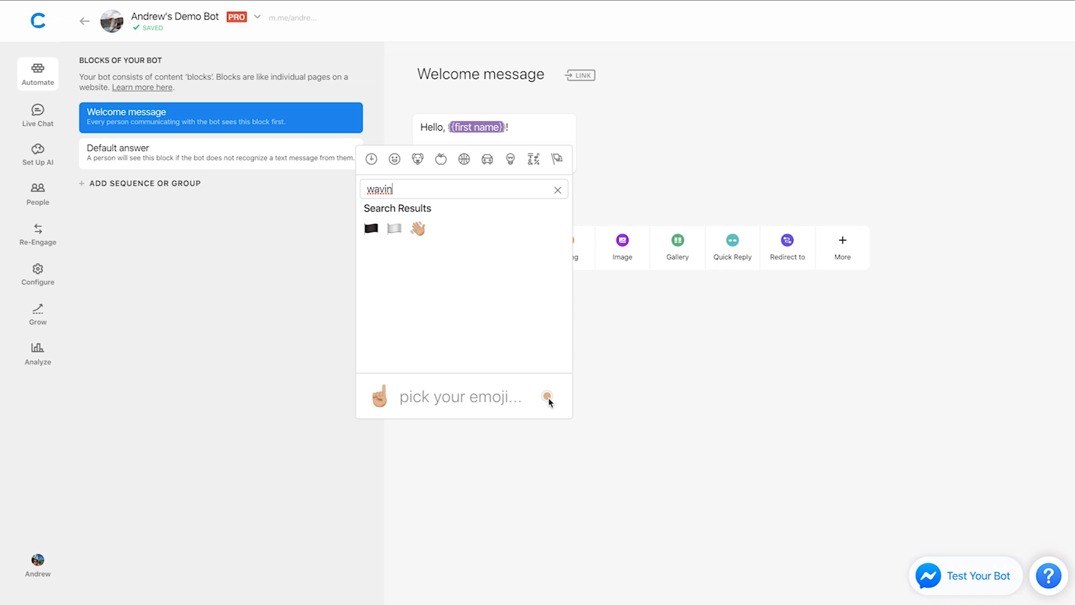
left_click(547, 397)
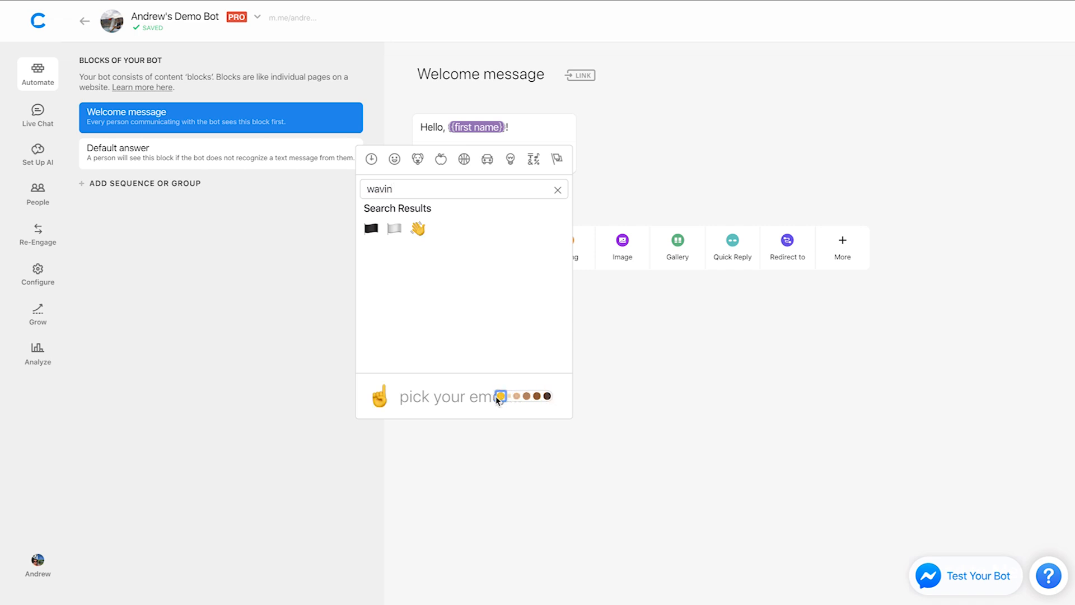
left_click(417, 229)
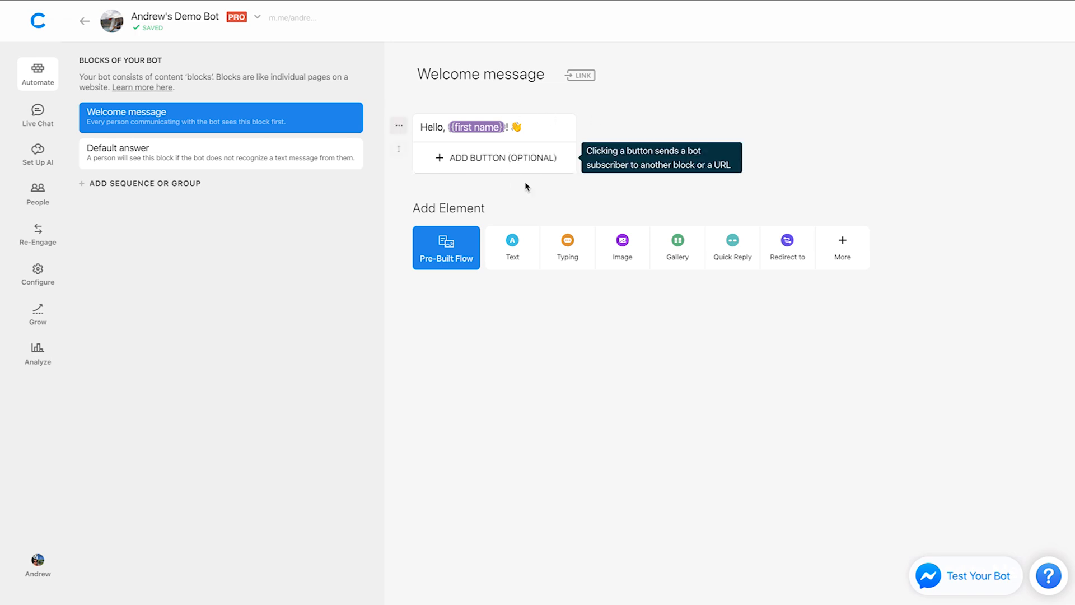
mouse_move(639, 138)
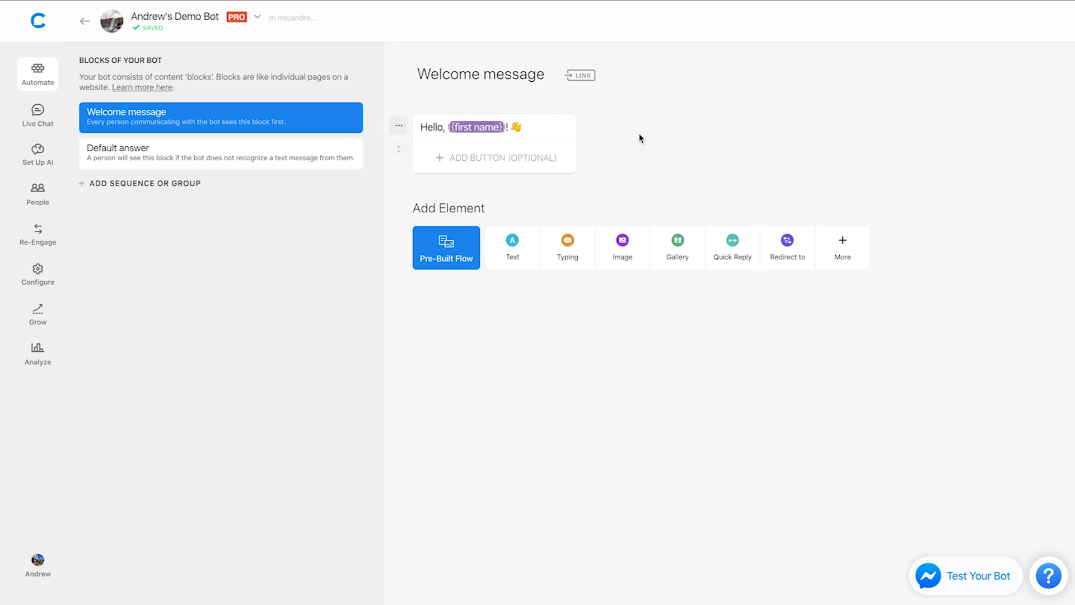
mouse_move(624, 140)
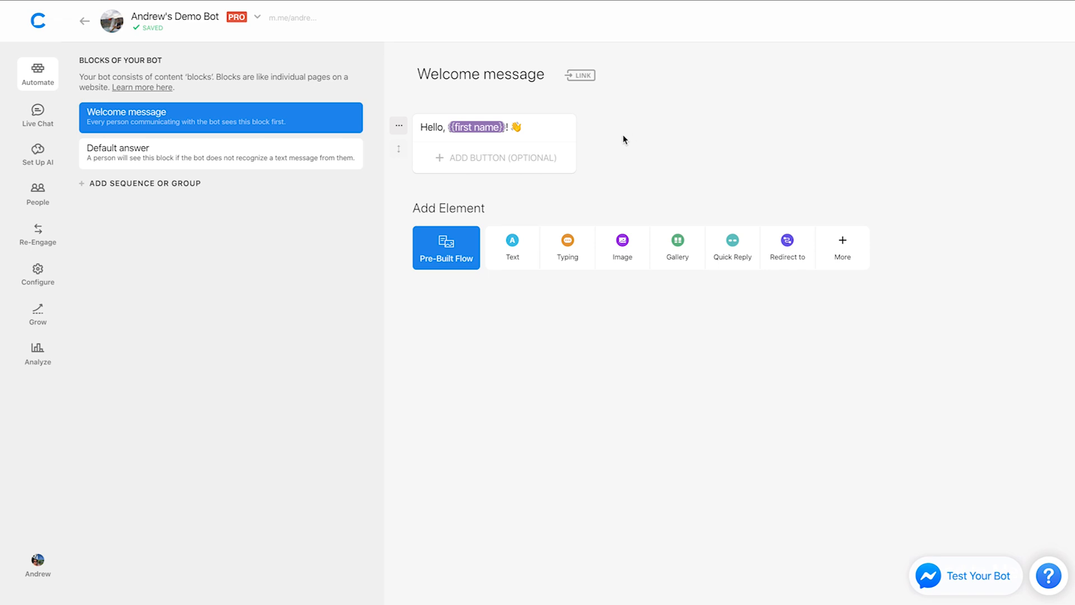
- Add a button under the greeting titled with the US flag emoji
left_click(494, 158)
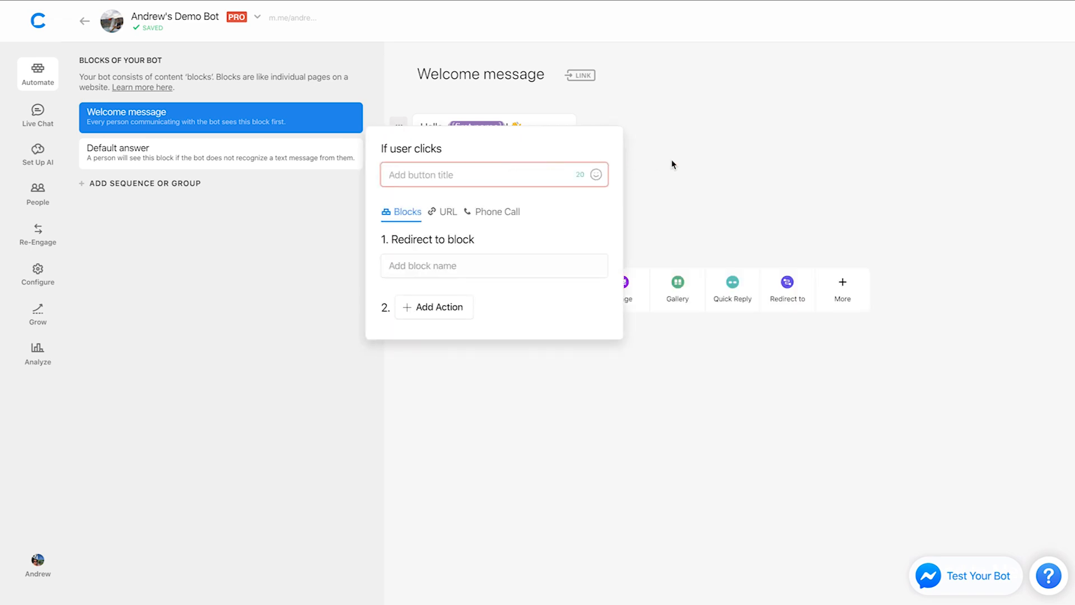
mouse_move(698, 171)
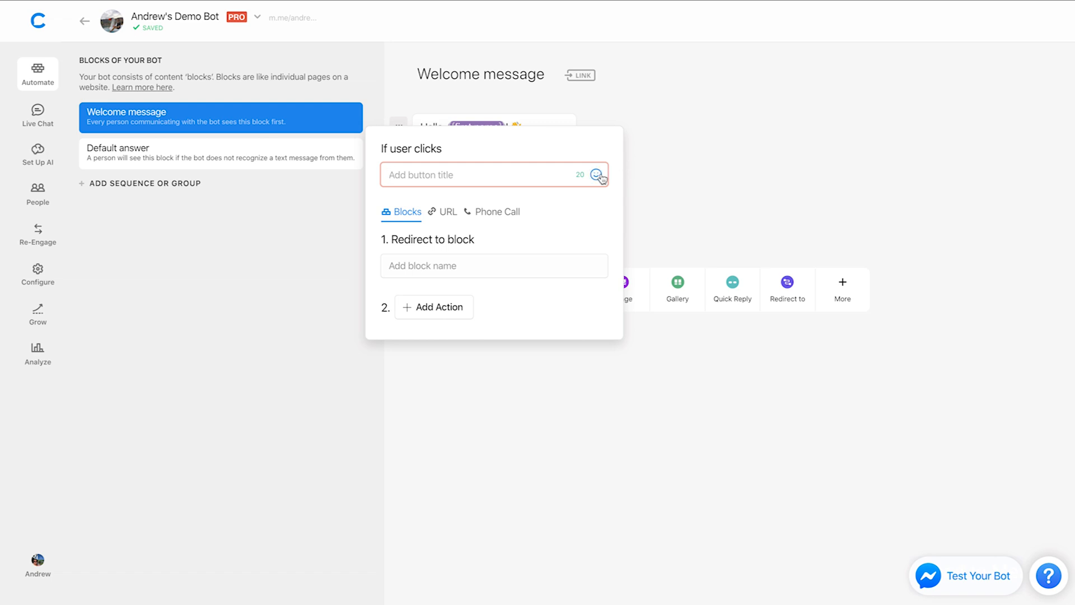
left_click(598, 175)
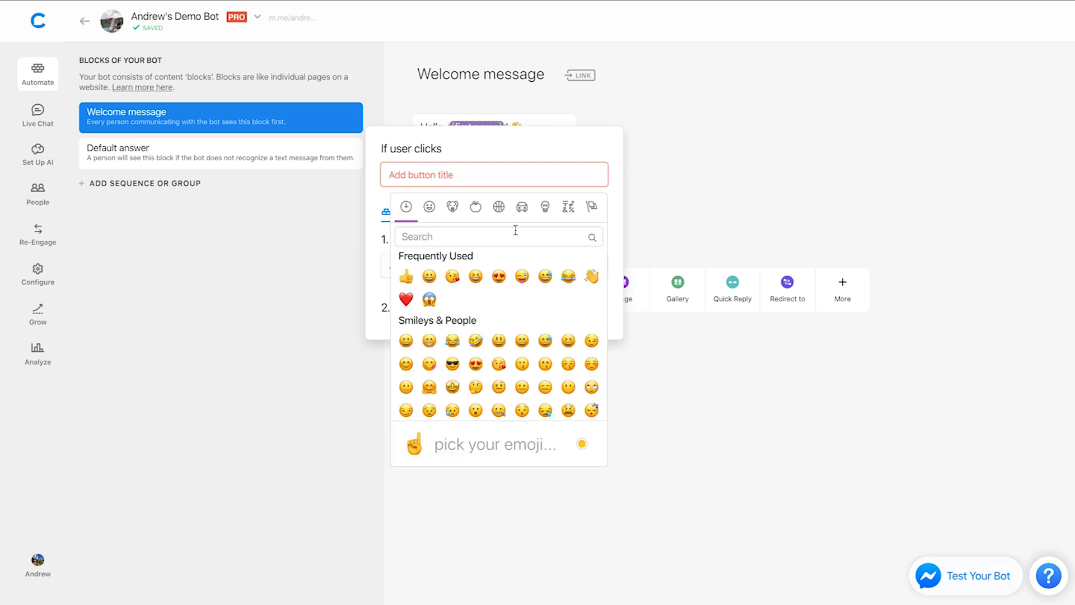
type("ameri")
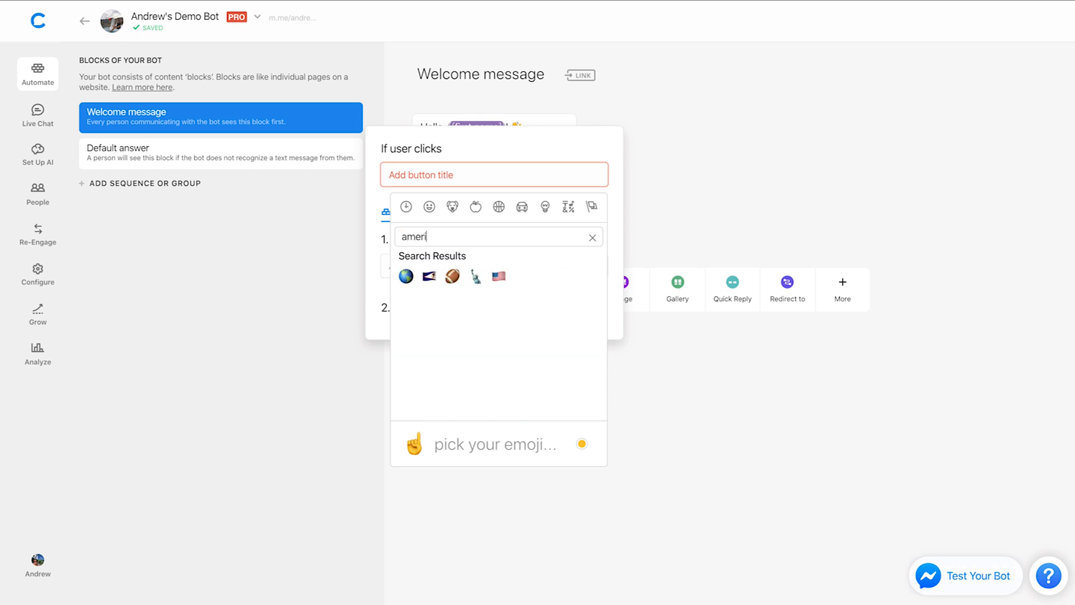
left_click(499, 275)
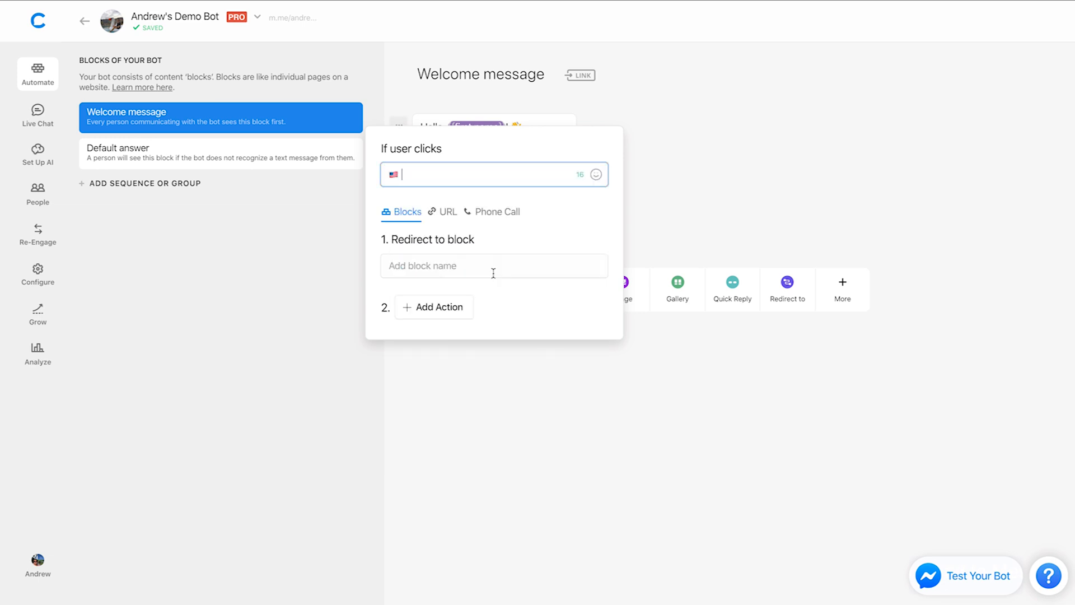
left_click(690, 176)
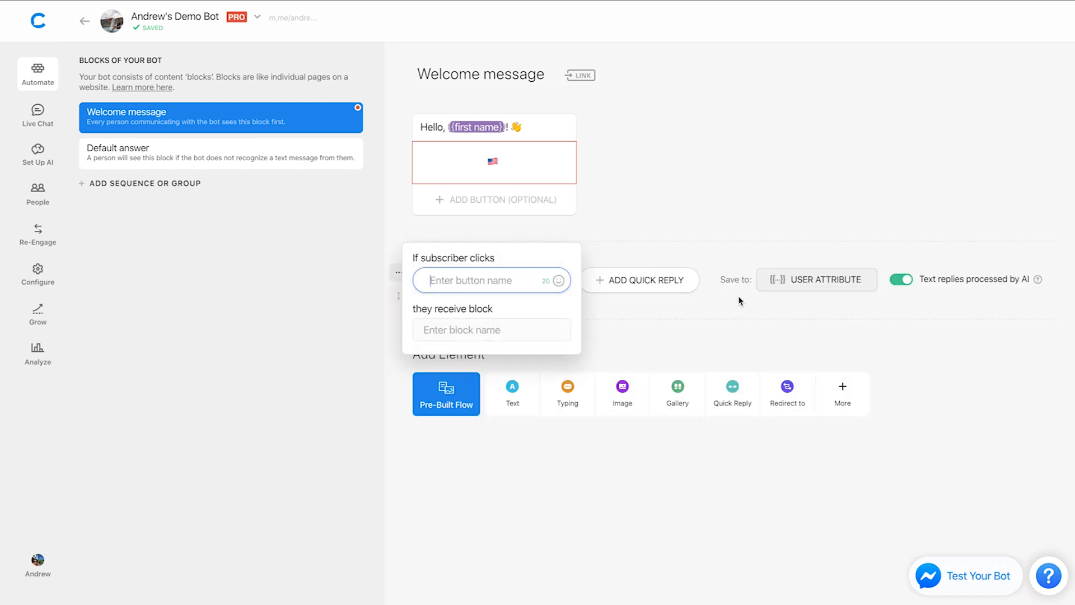
mouse_move(684, 188)
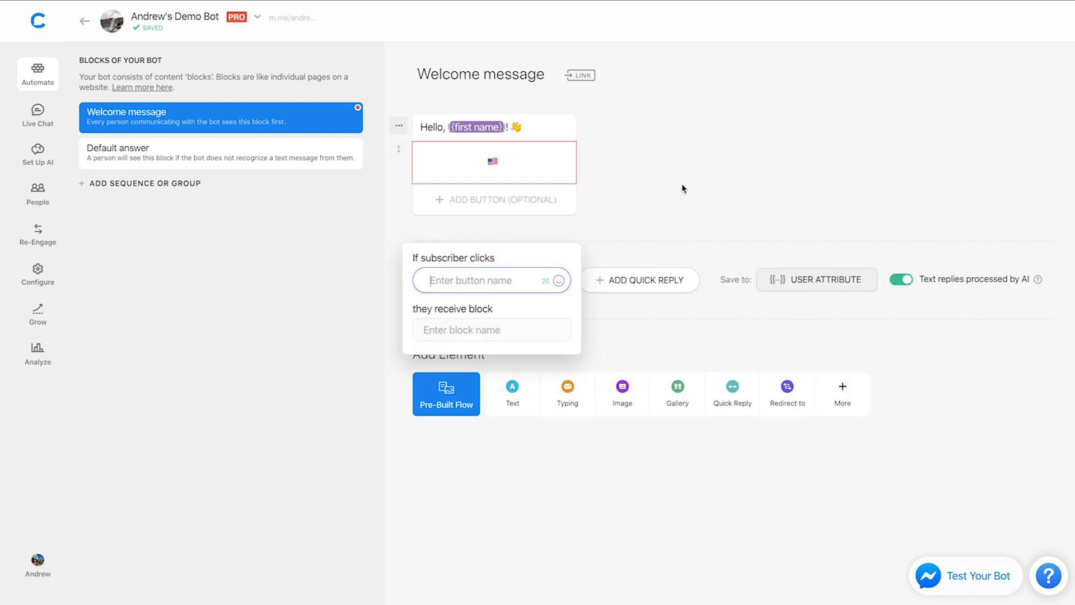
- Title the quick reply 'Go!' followed by a traffic light emoji
type("Go!")
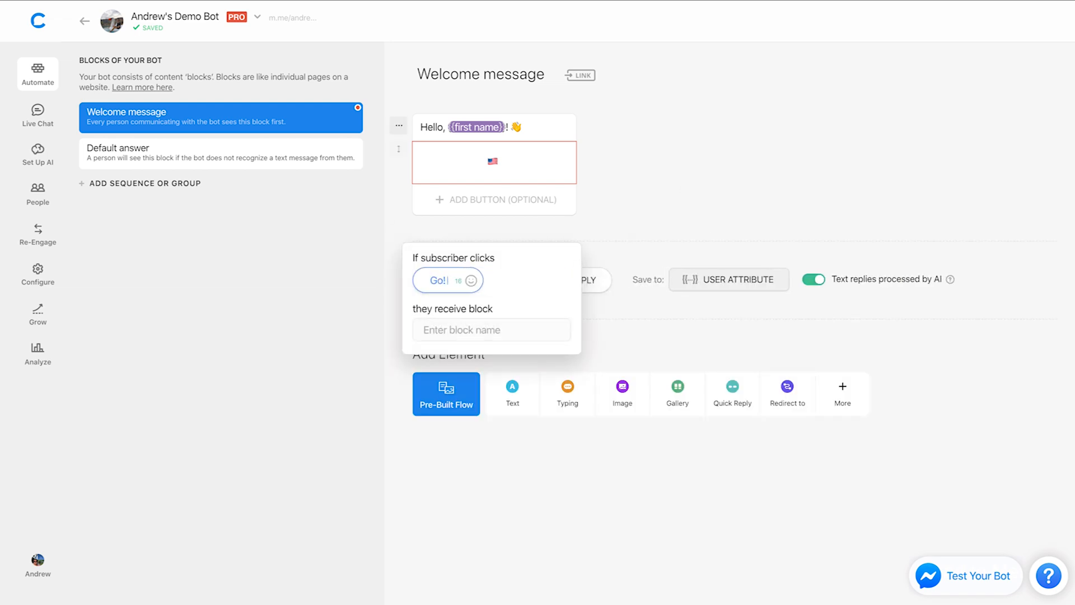
left_click(471, 280)
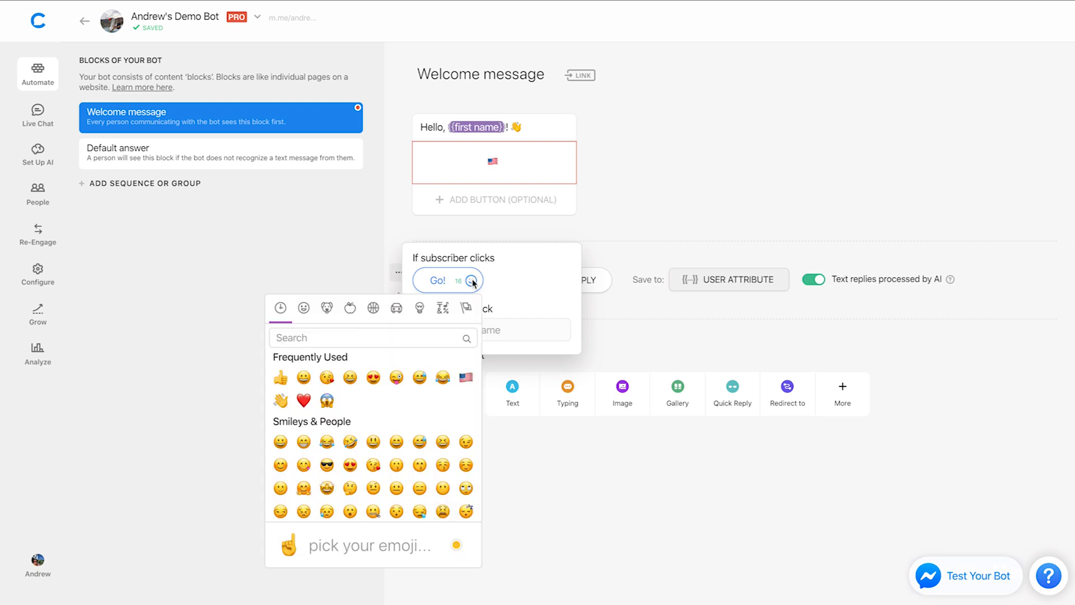
type("tra")
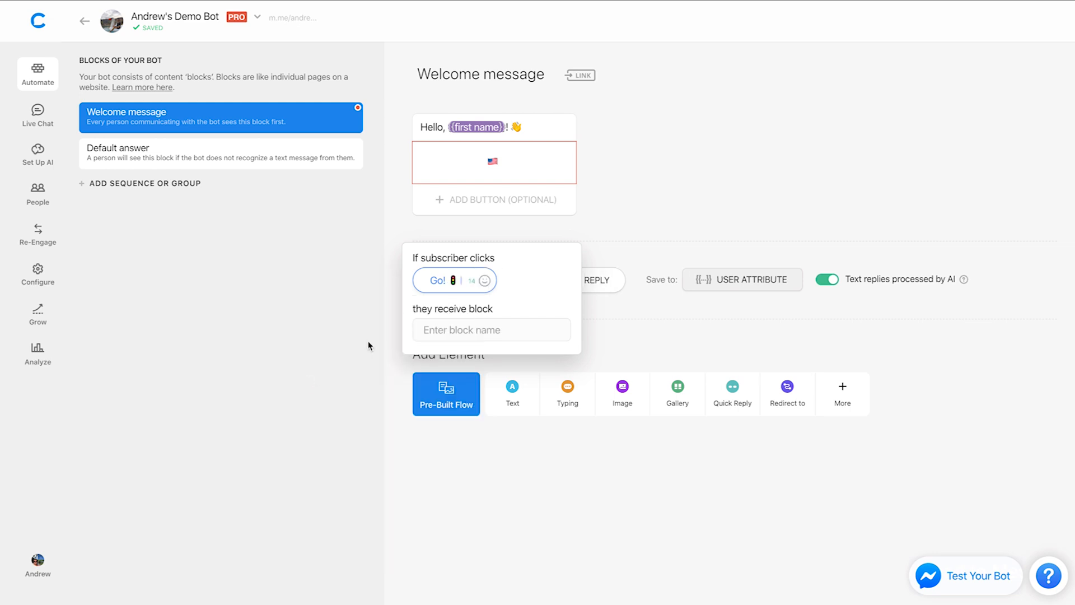
left_click(752, 193)
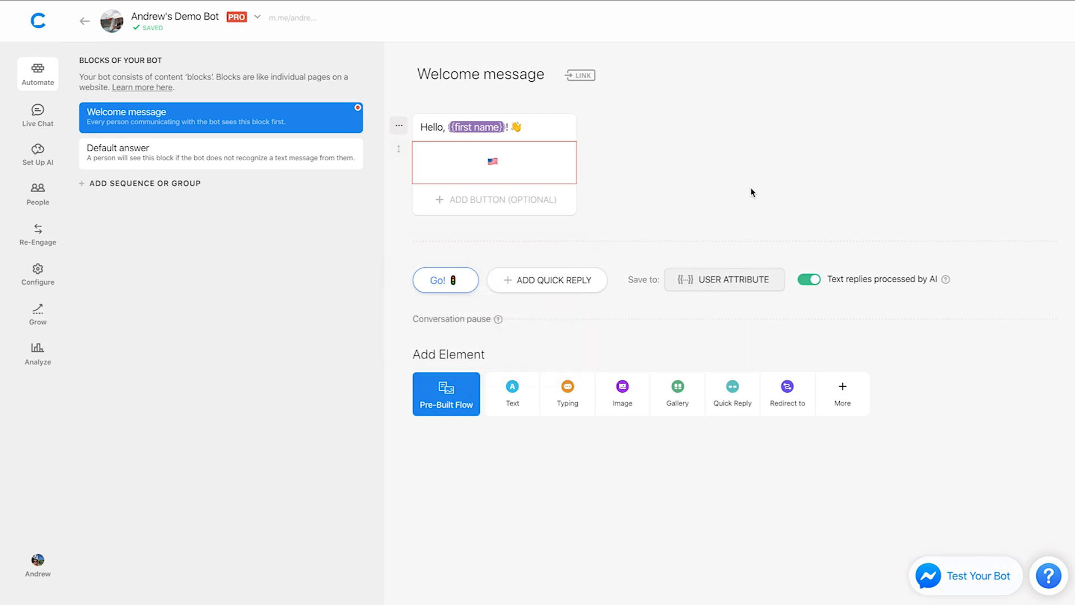